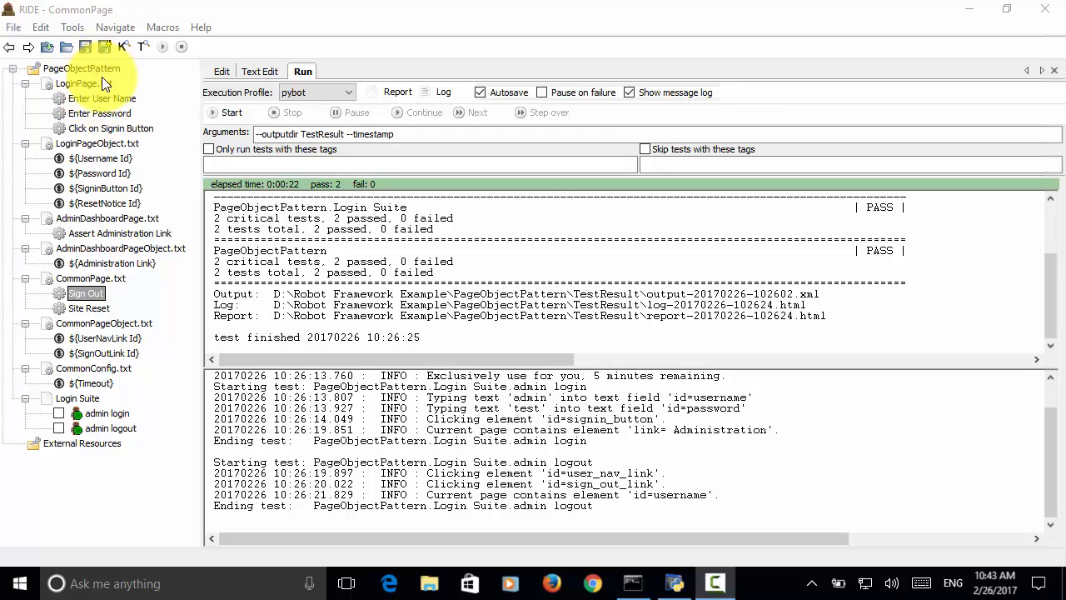
left_click(83, 83)
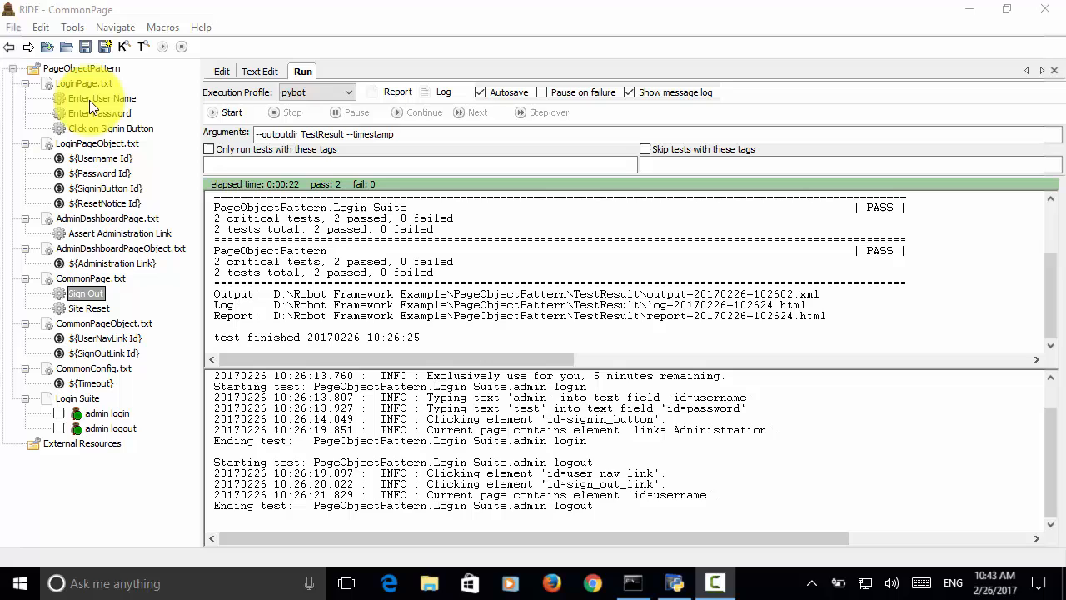
mouse_move(91, 113)
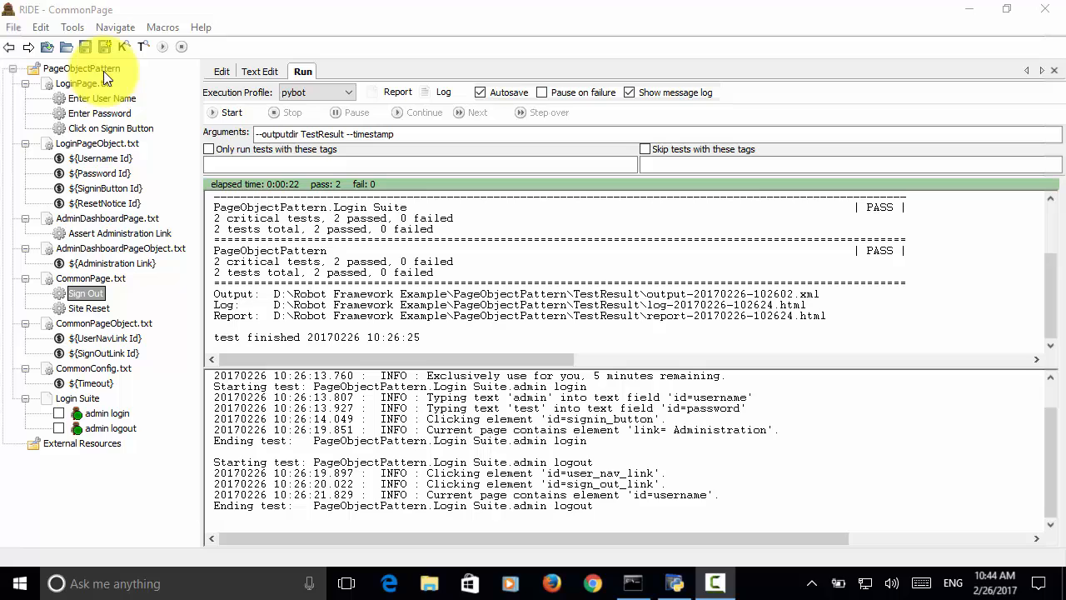
mouse_move(110, 428)
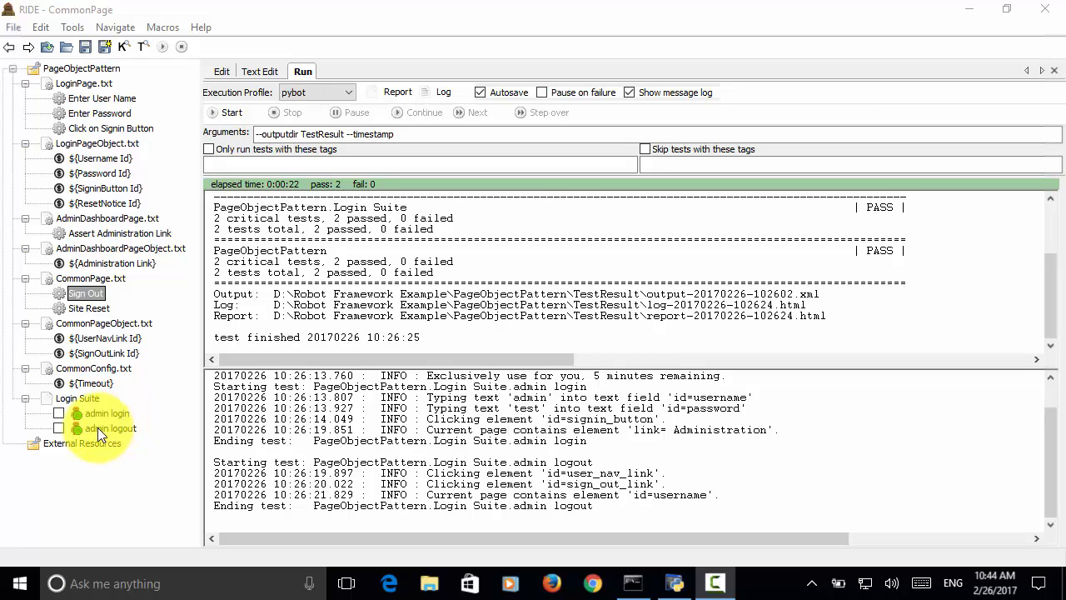
mouse_move(130, 433)
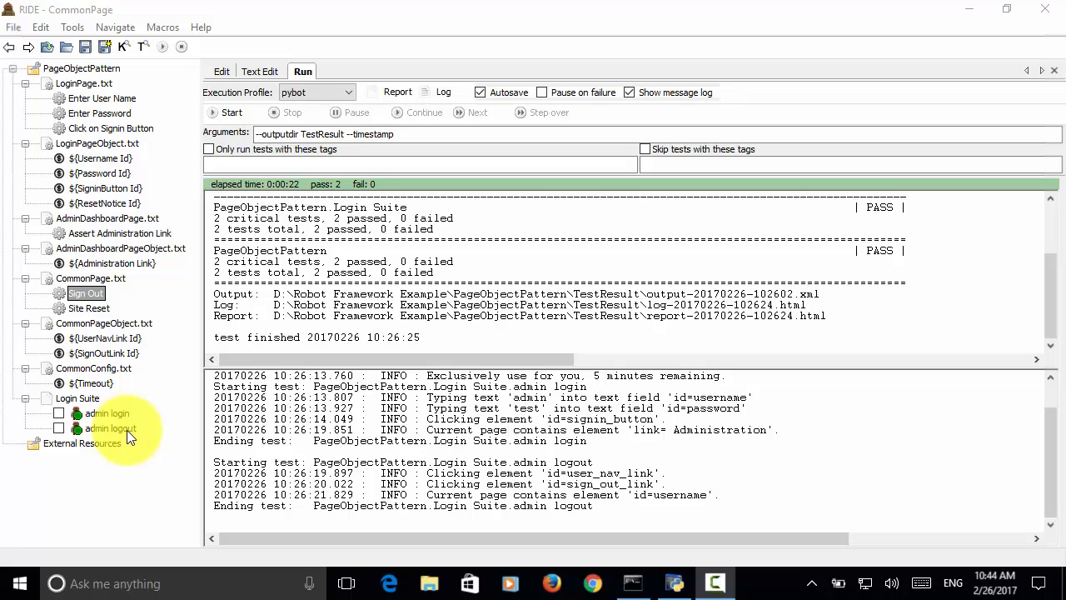